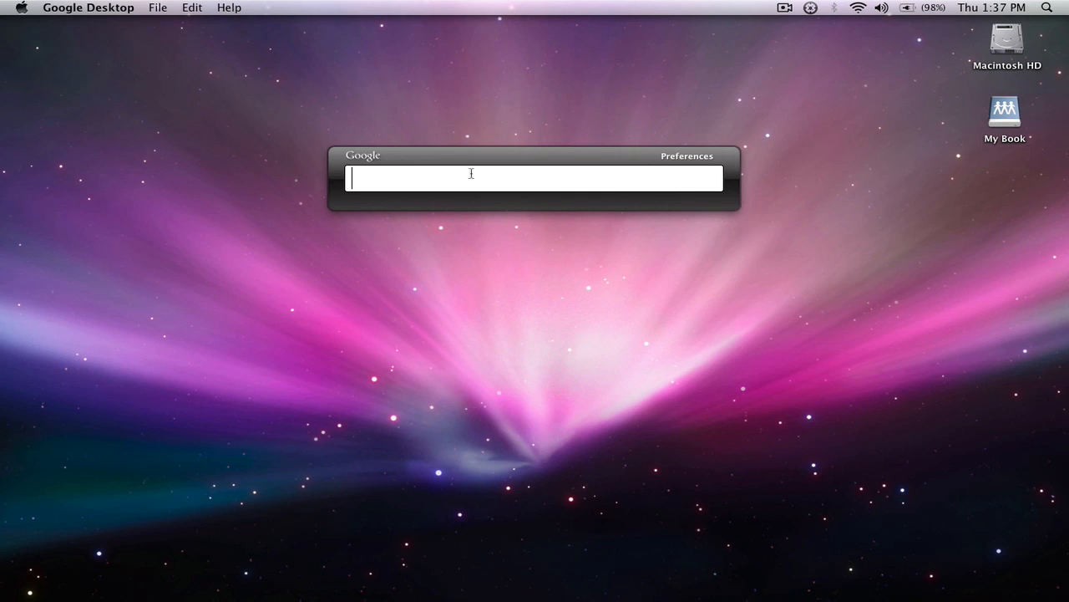
mouse_move(773, 103)
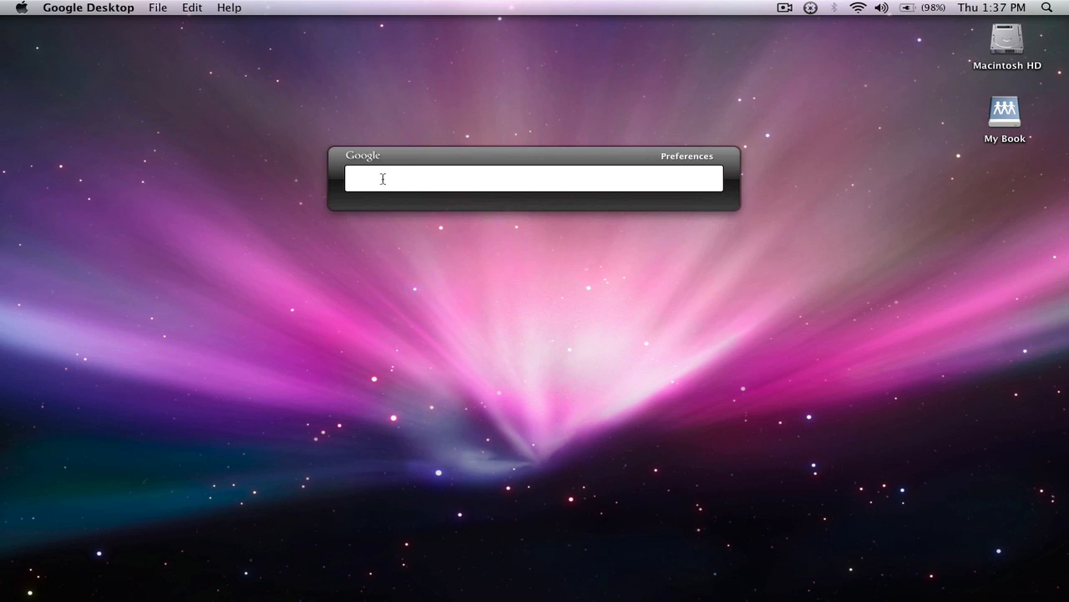
- Search for 'iweb' and dismiss the search results
text(iwe)
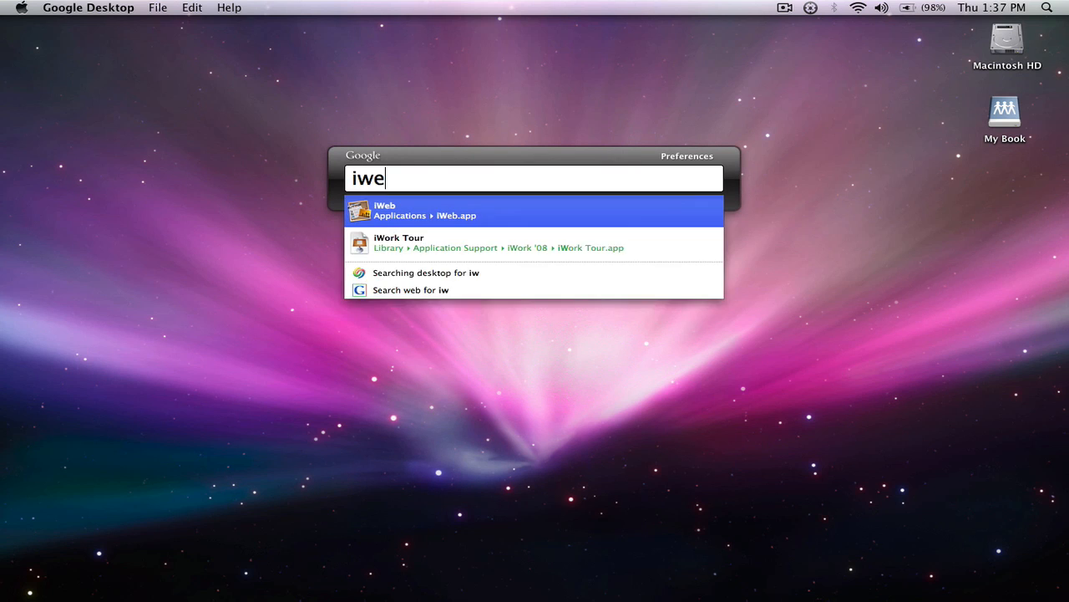
text(b)
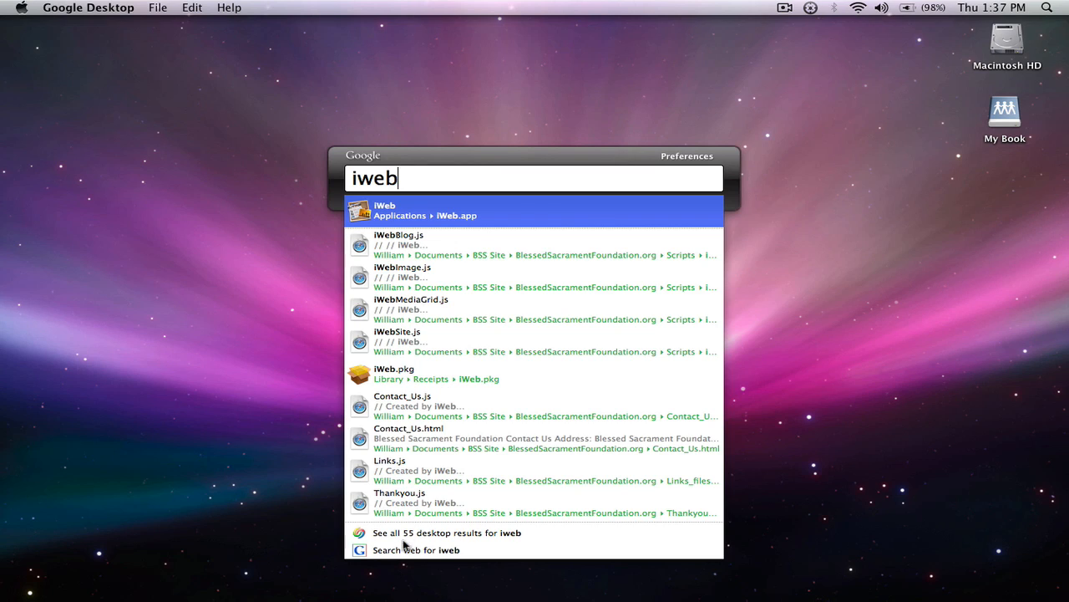
mouse_move(451, 302)
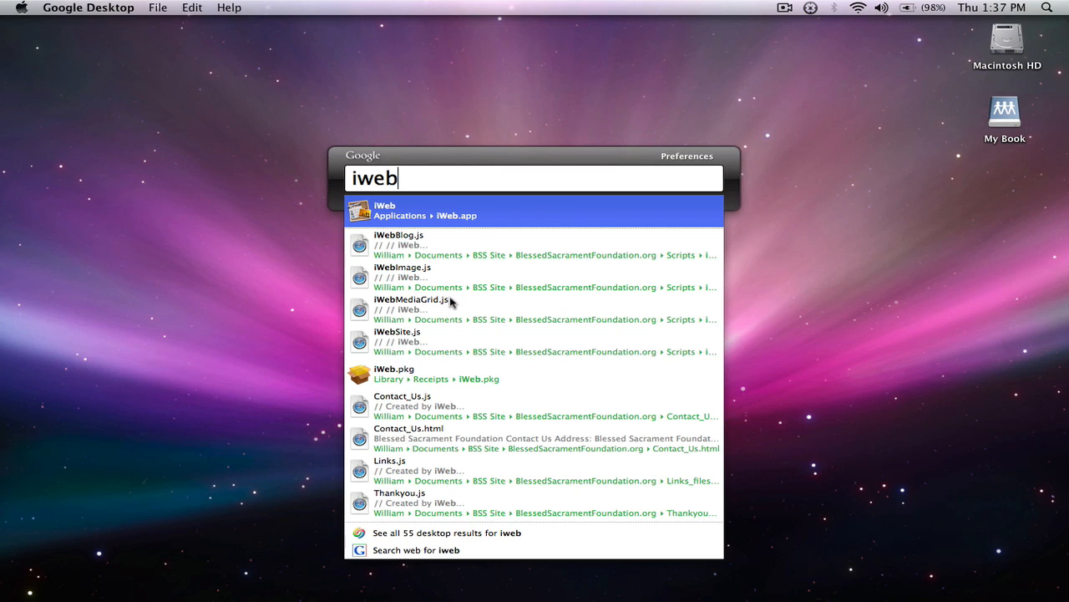
mouse_move(445, 193)
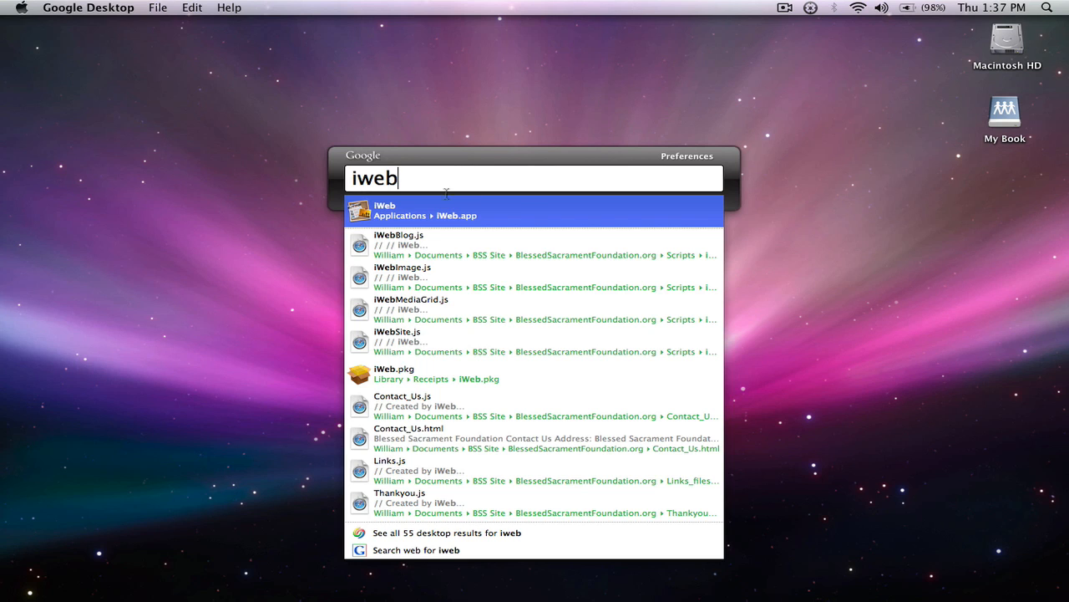
mouse_move(418, 553)
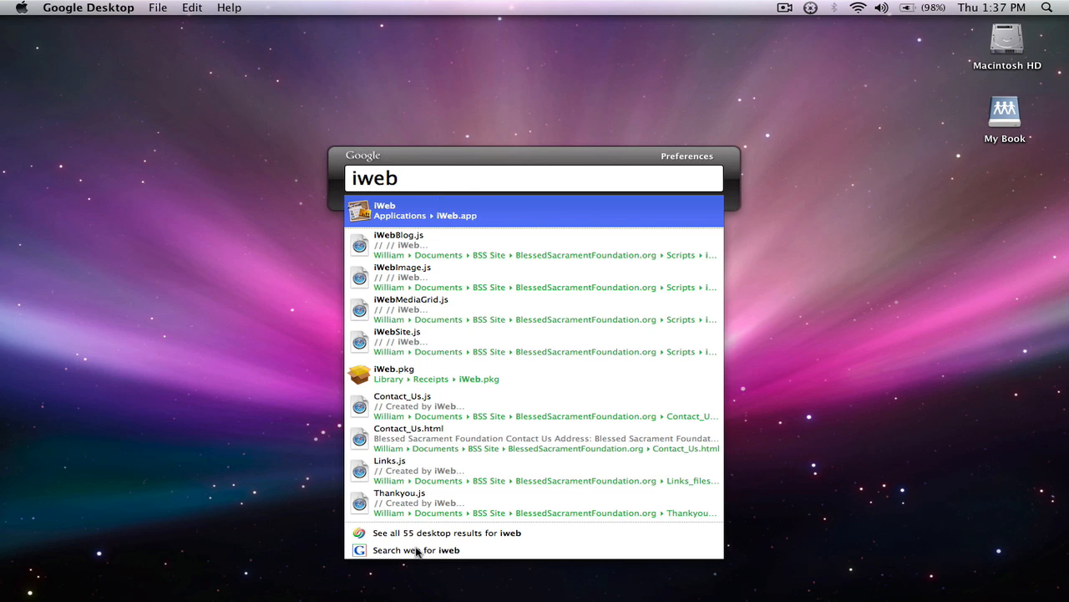
click(416, 549)
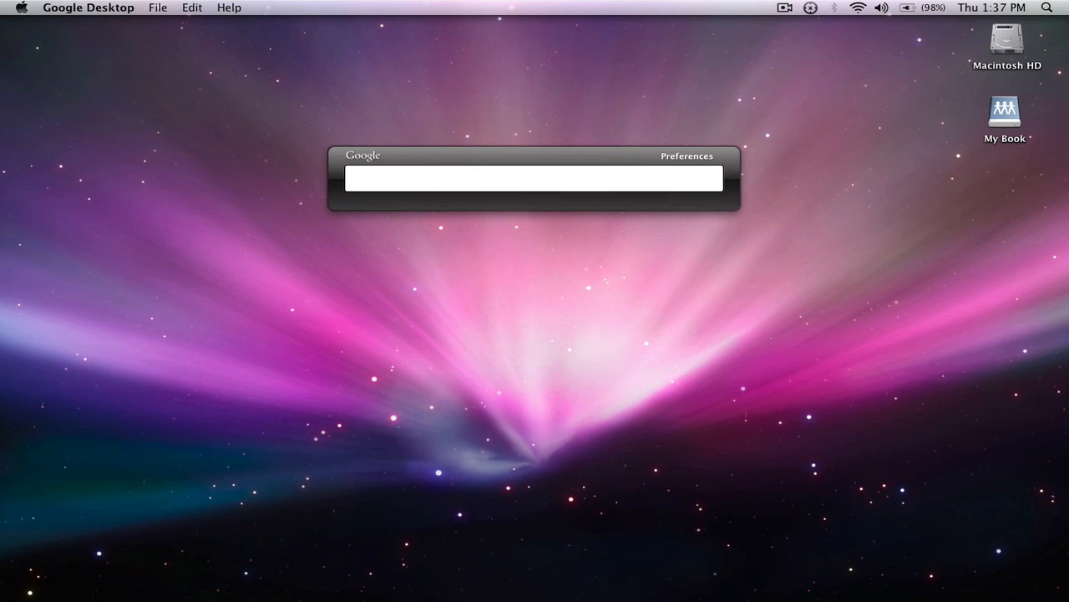
- Open the Google Desktop folder from the Applications stack in the Dock
click(534, 178)
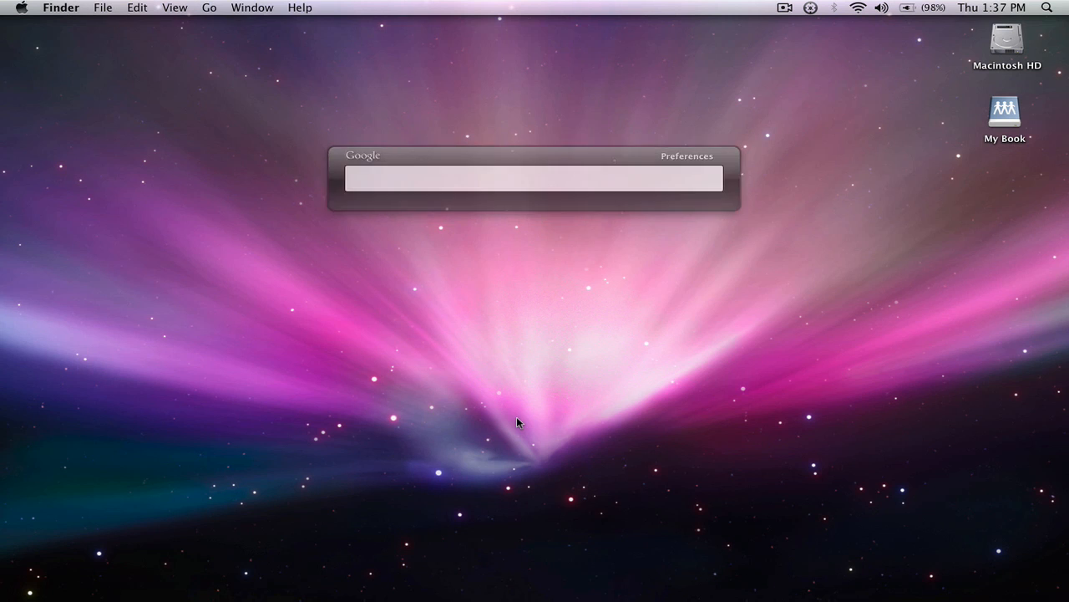
click(1049, 8)
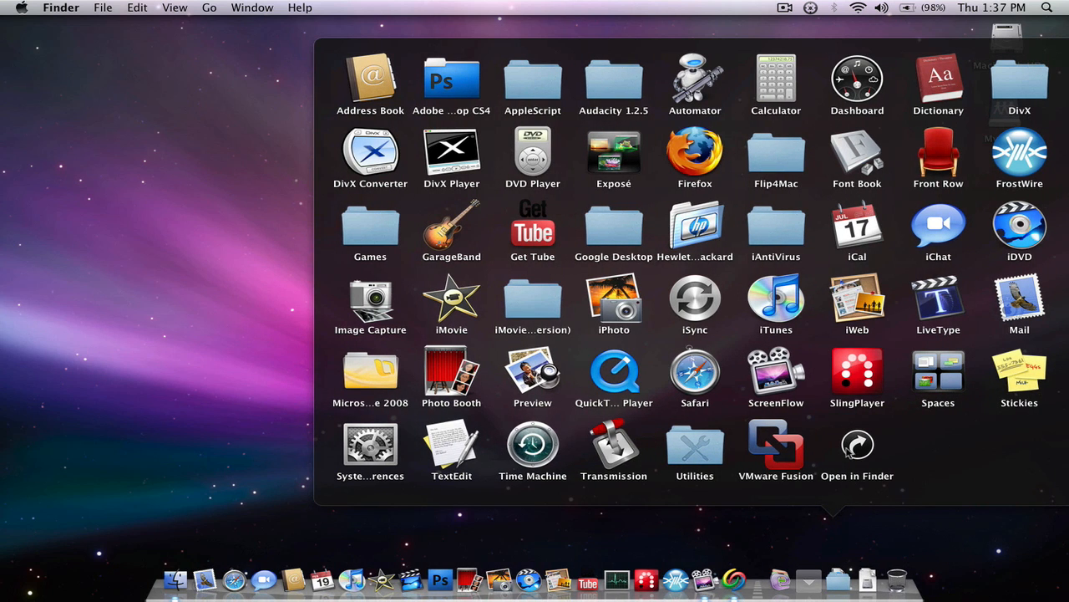
mouse_move(613, 231)
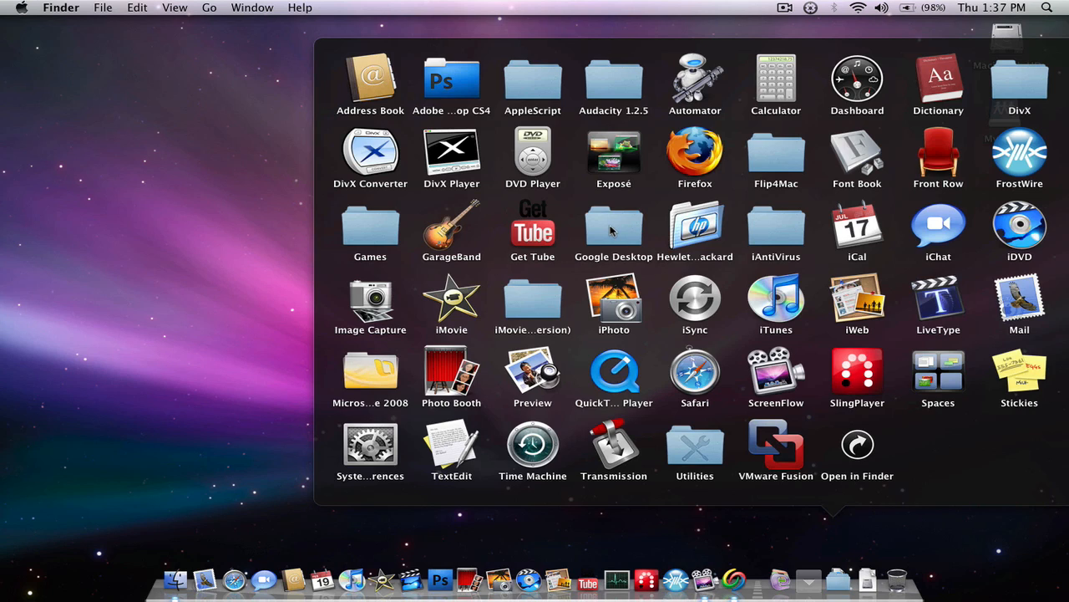
double_click(613, 225)
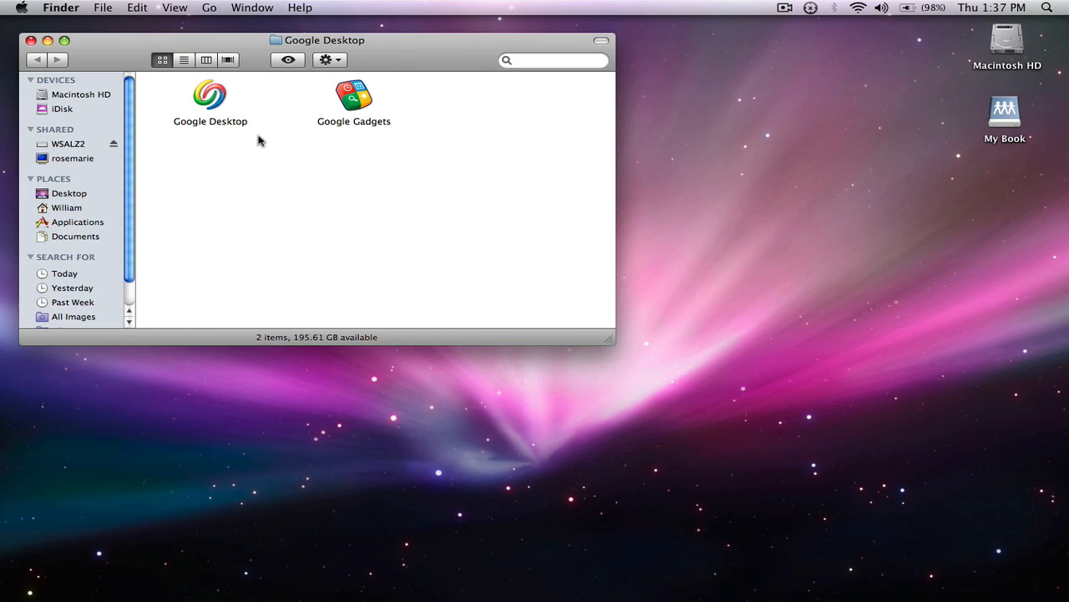
- Show Google Desktop's package contents and move its Contents folder to the Trash
right_click(259, 140)
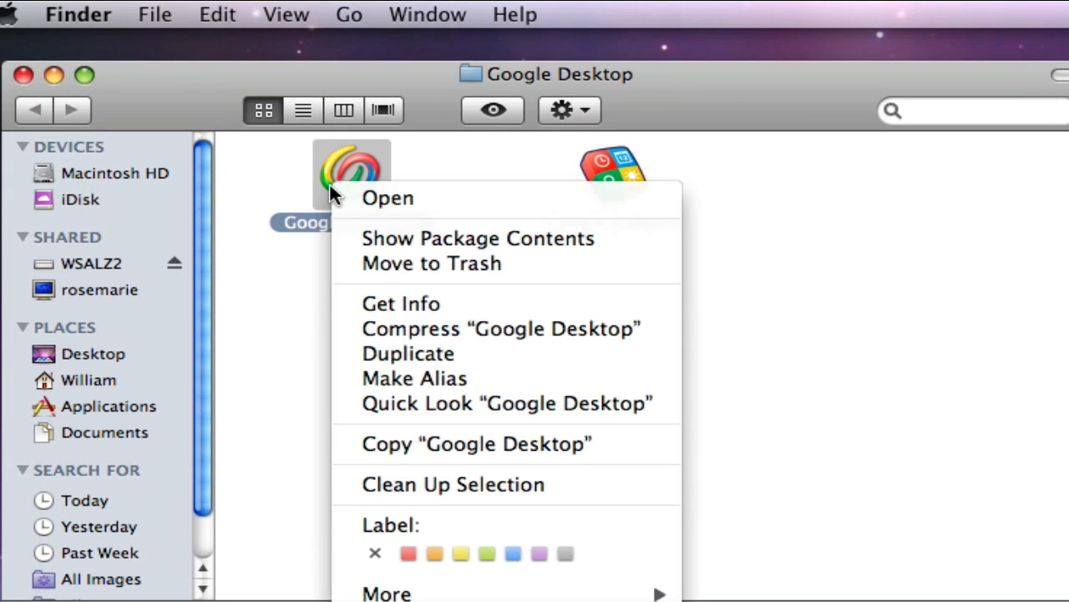
mouse_move(502, 238)
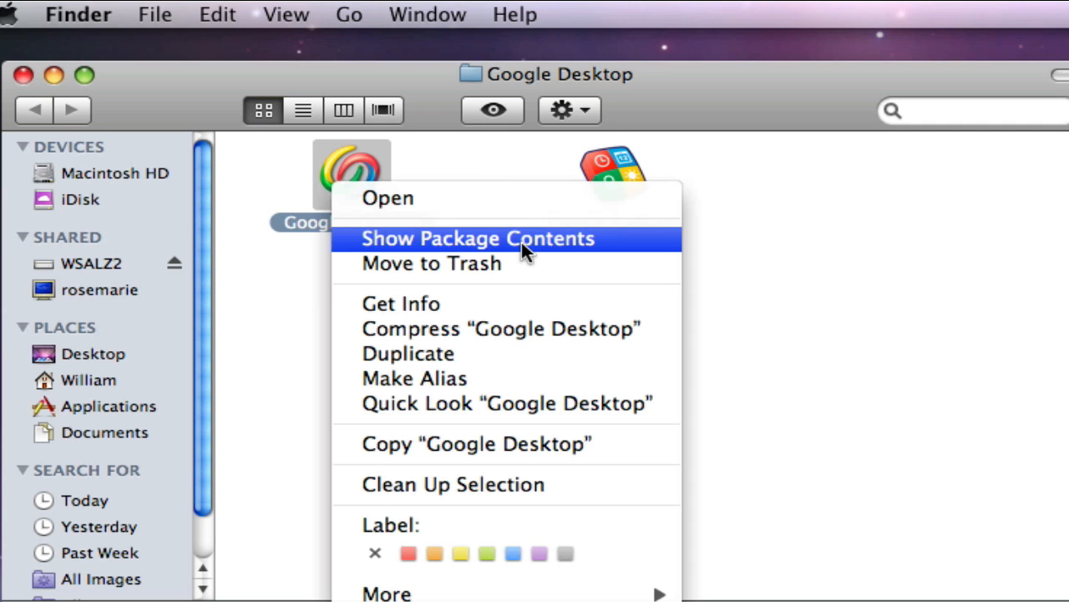
click(478, 238)
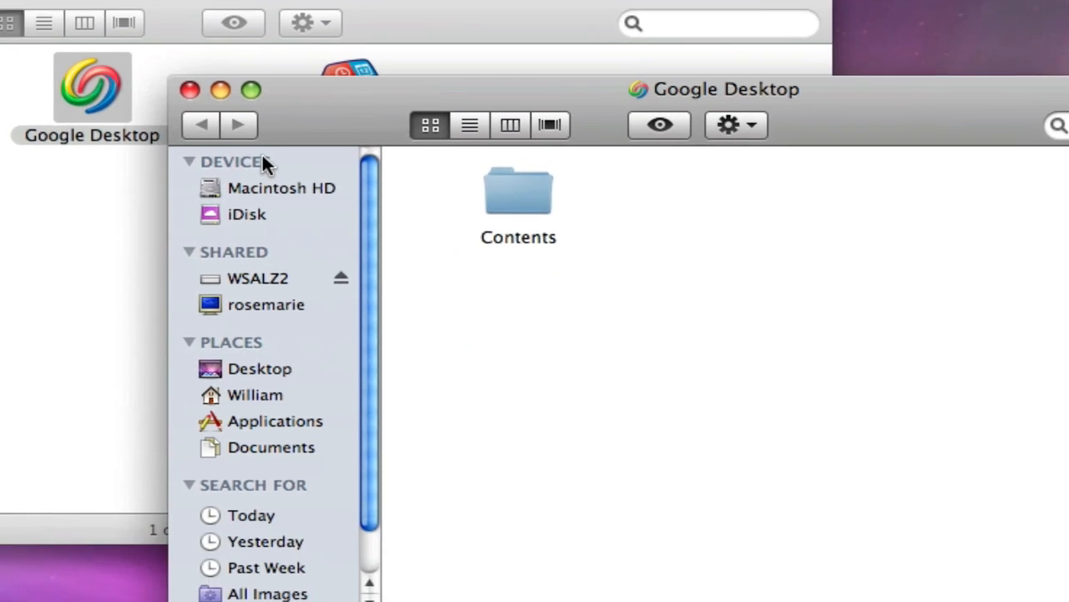
double_click(518, 192)
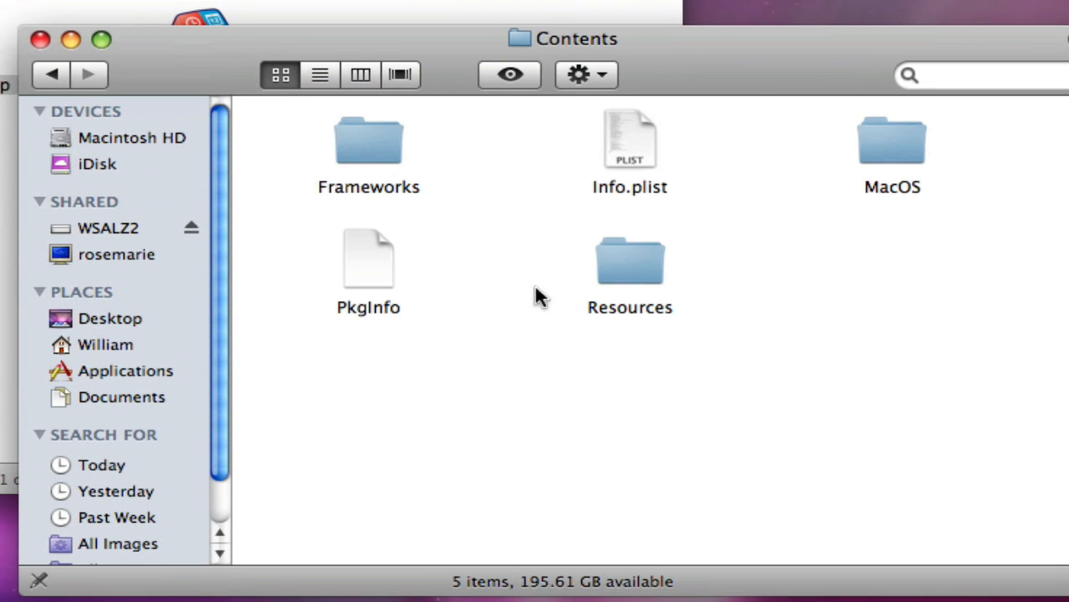
click(50, 73)
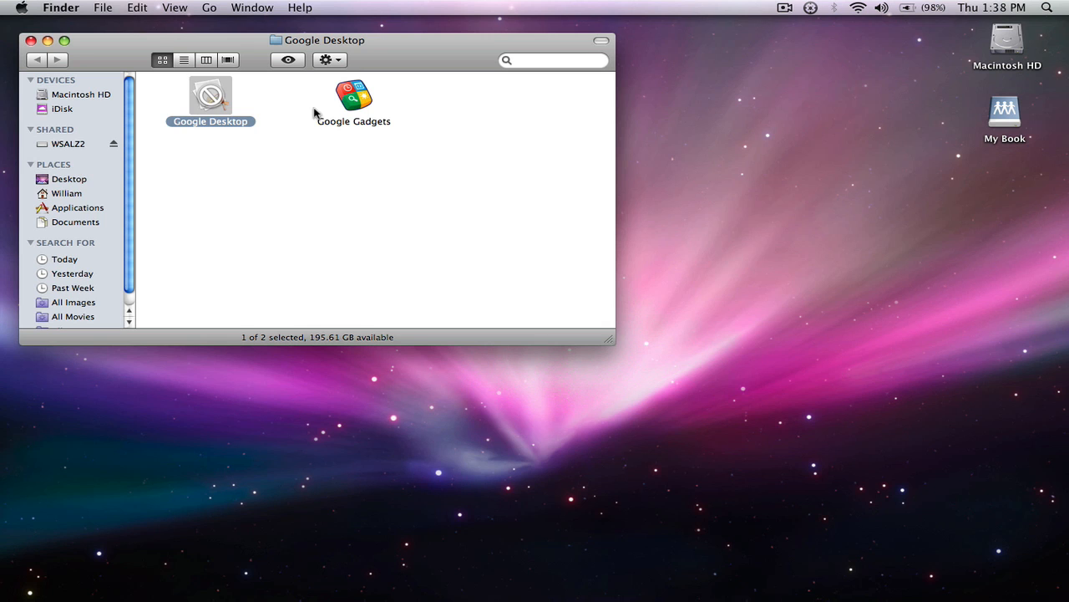
- Select Google Gadgets and bring up its context menu
click(353, 96)
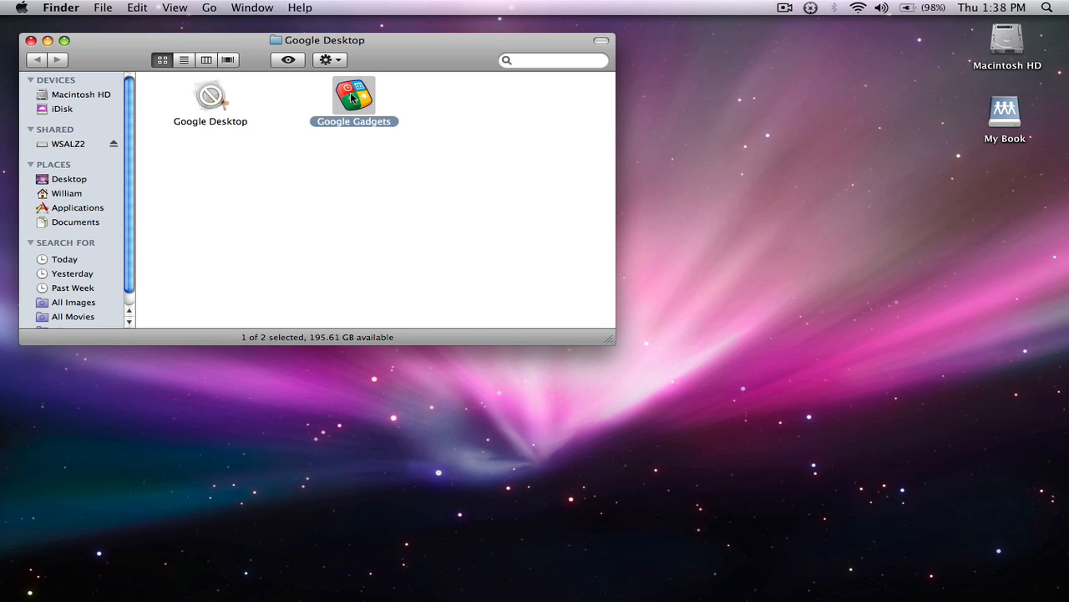
right_click(354, 100)
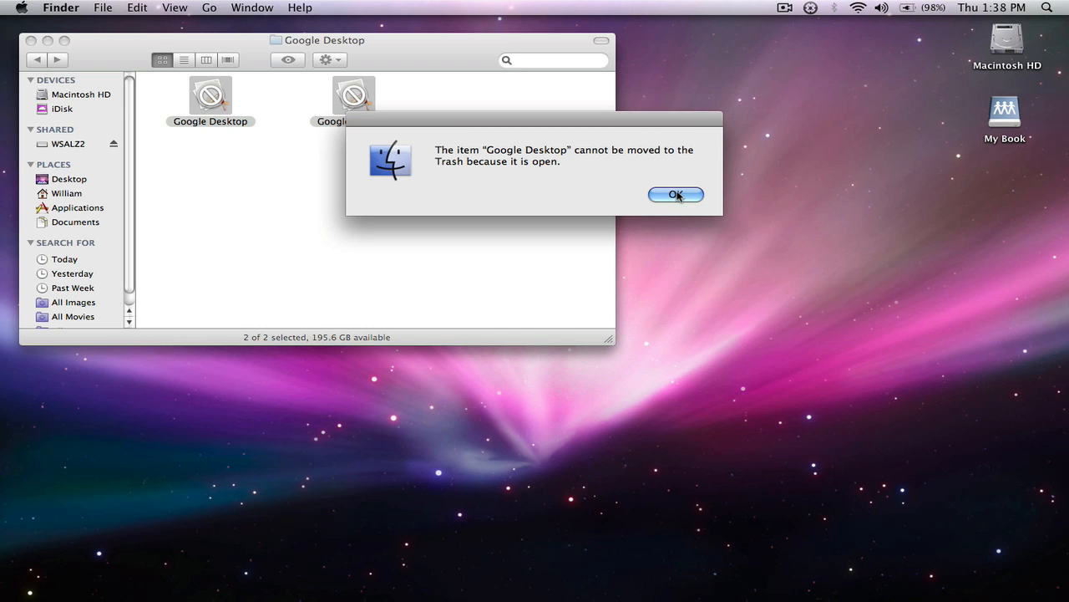
- Dismiss the still-open warning, quit Google Desktop from the Dock, and drag it to the Trash
click(676, 194)
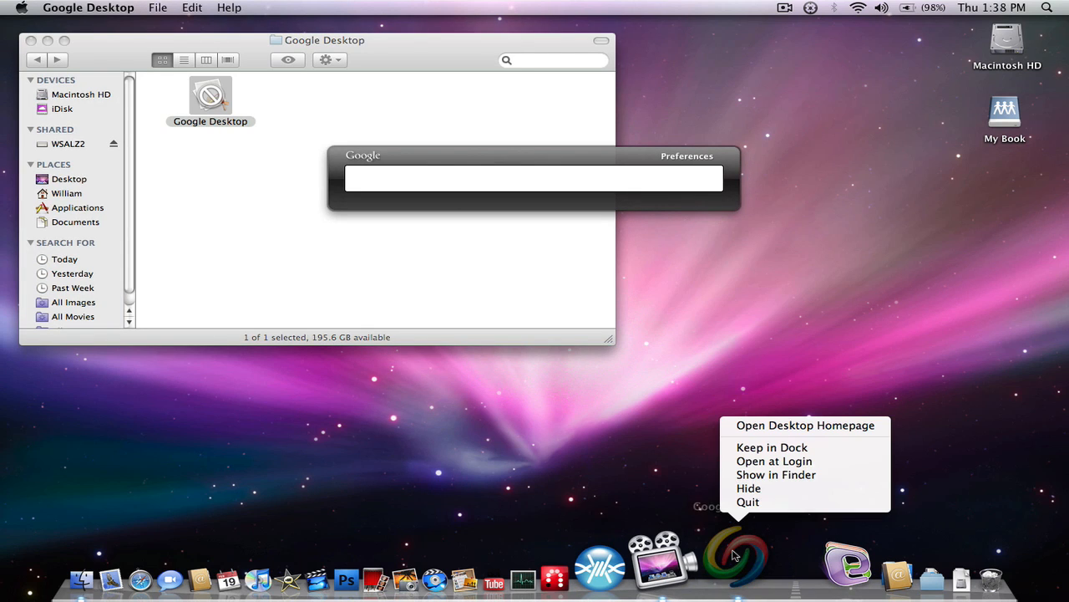
mouse_move(748, 501)
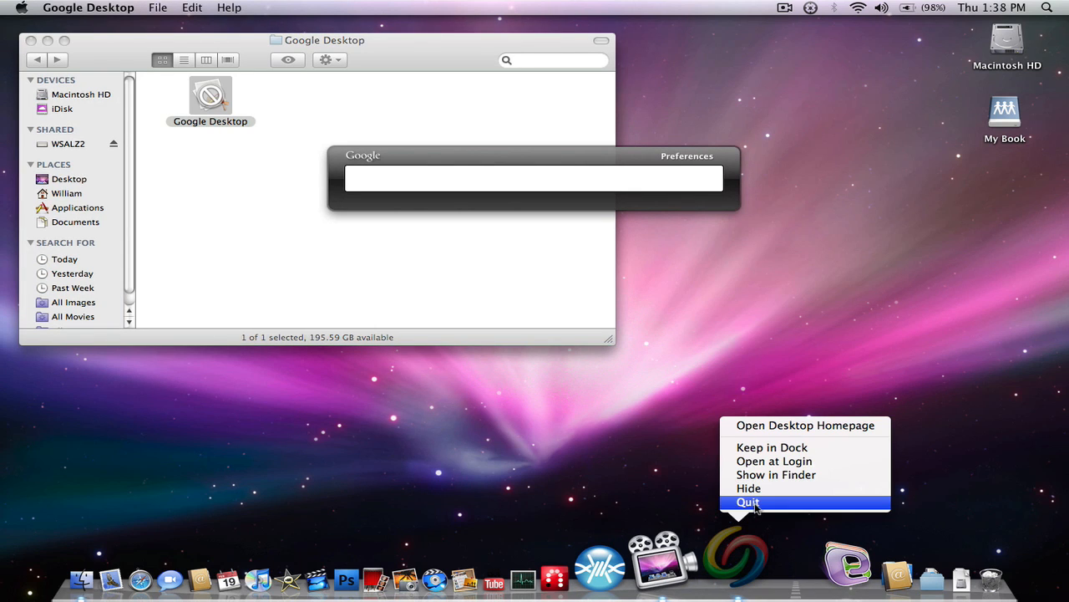
click(747, 502)
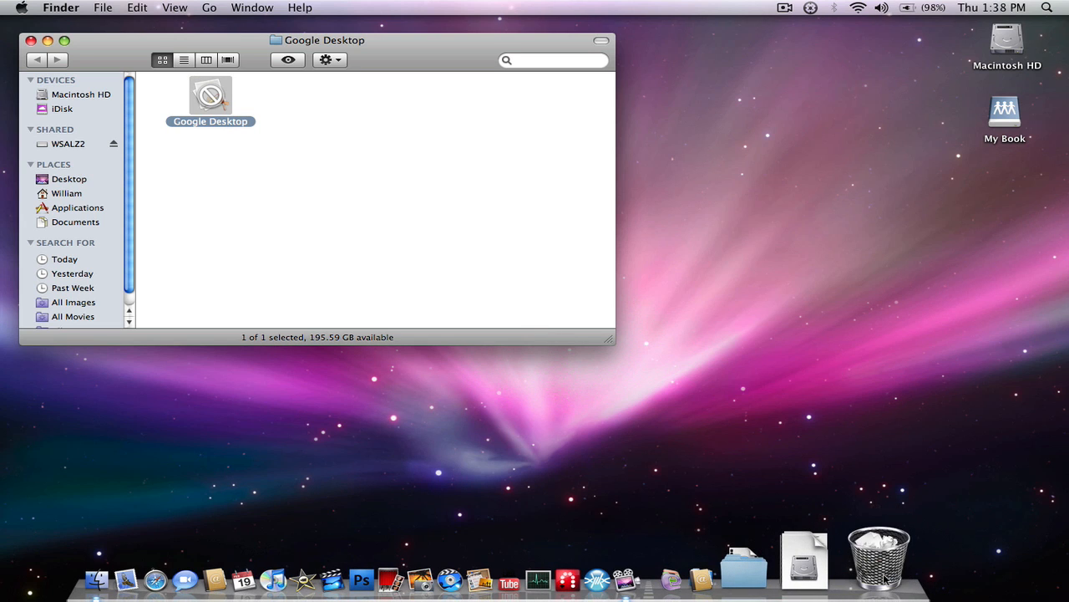
drag(209, 96, 878, 555)
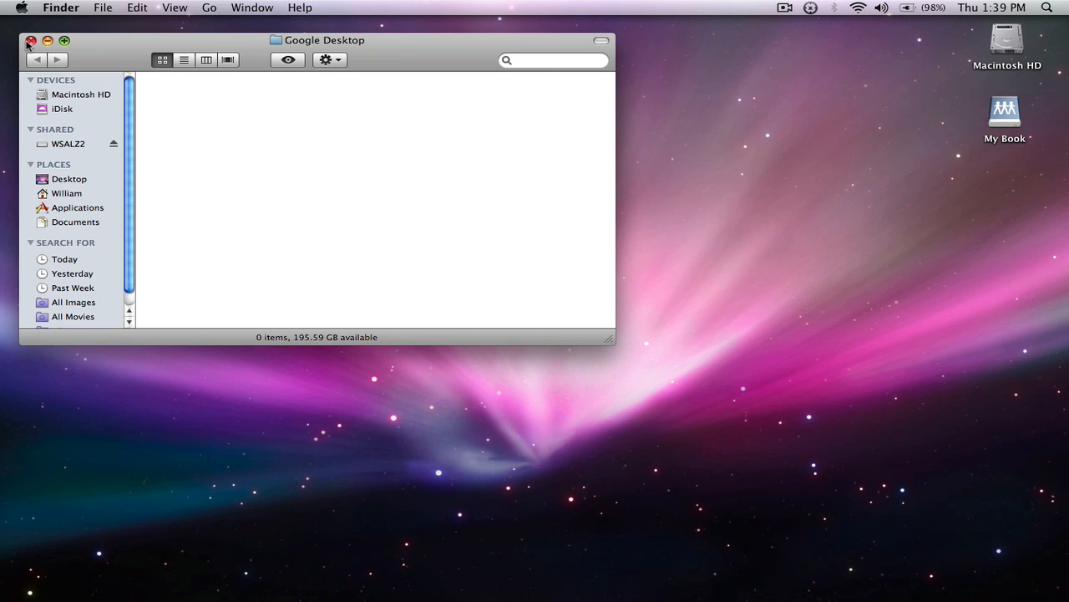
- Close the empty Google Desktop folder and bring up the Trash icon's options
click(31, 40)
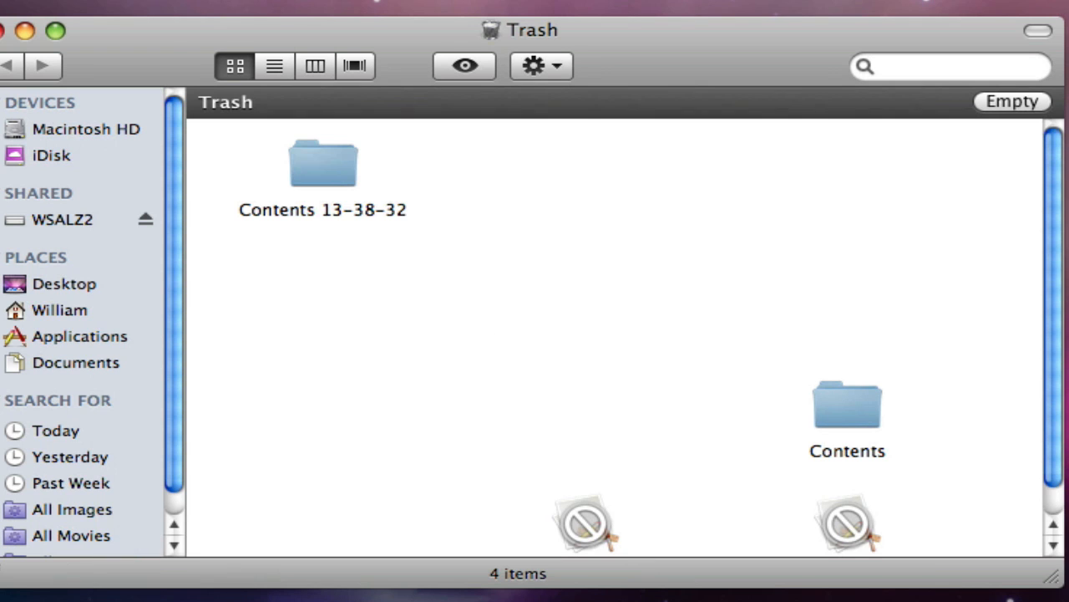
right_click(894, 526)
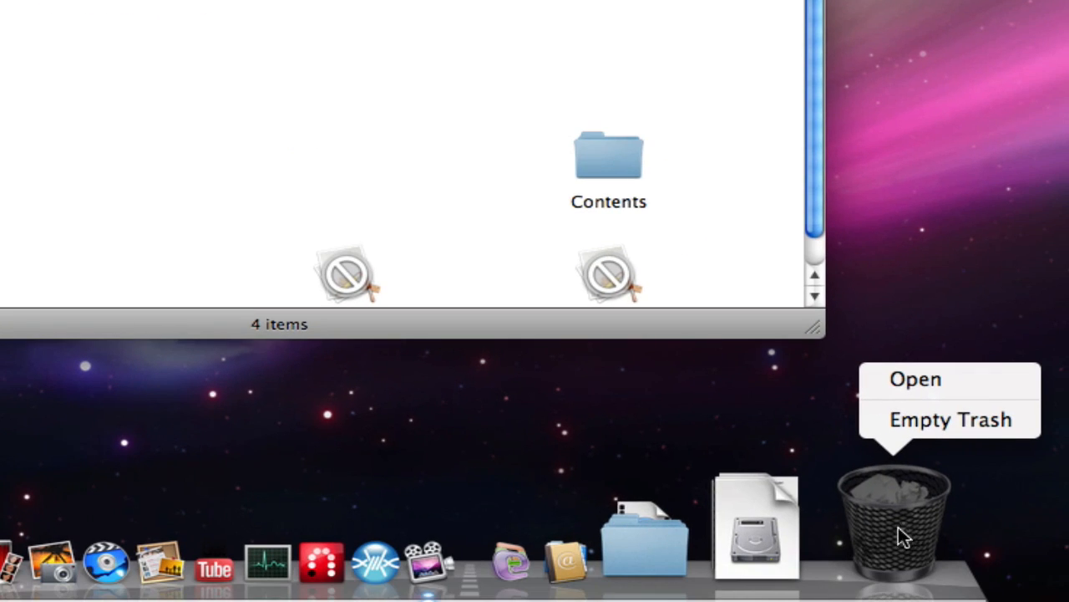
mouse_move(951, 420)
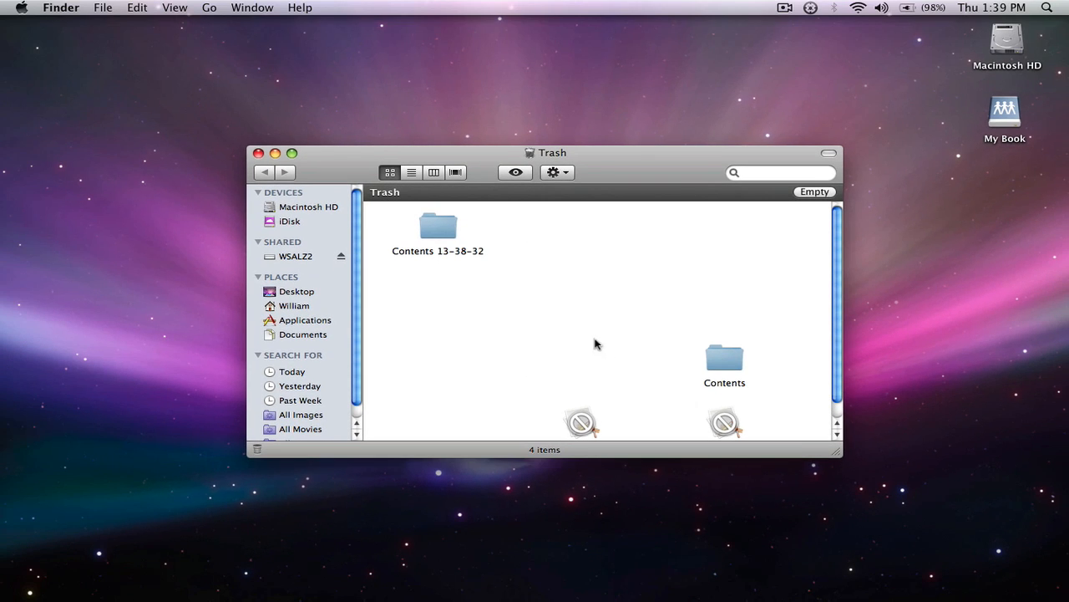
- Run Finder > Secure Empty Trash and confirm permanently erasing the items
click(61, 7)
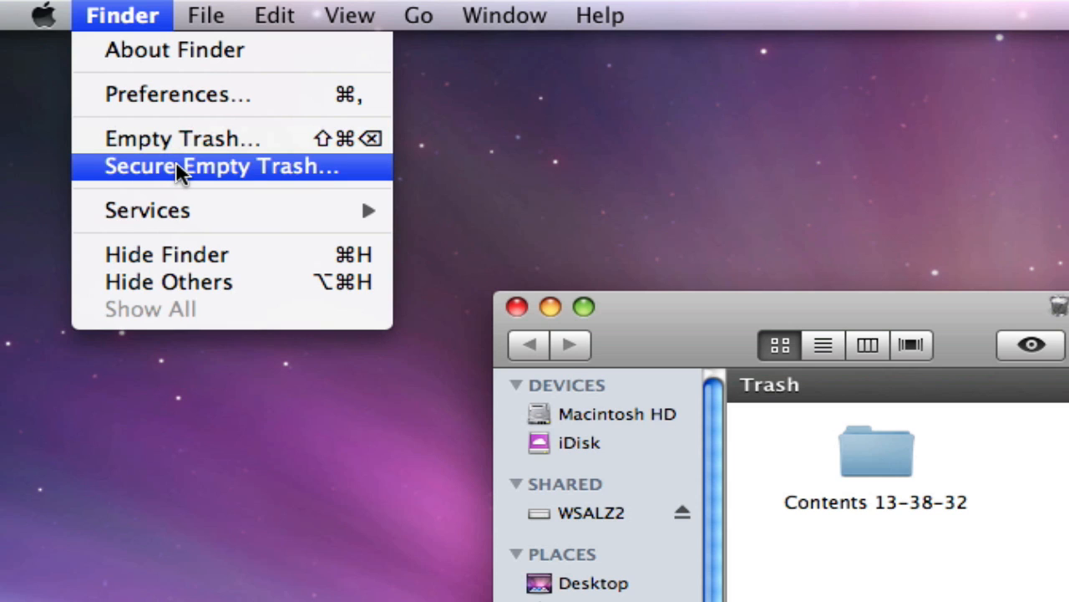
click(221, 165)
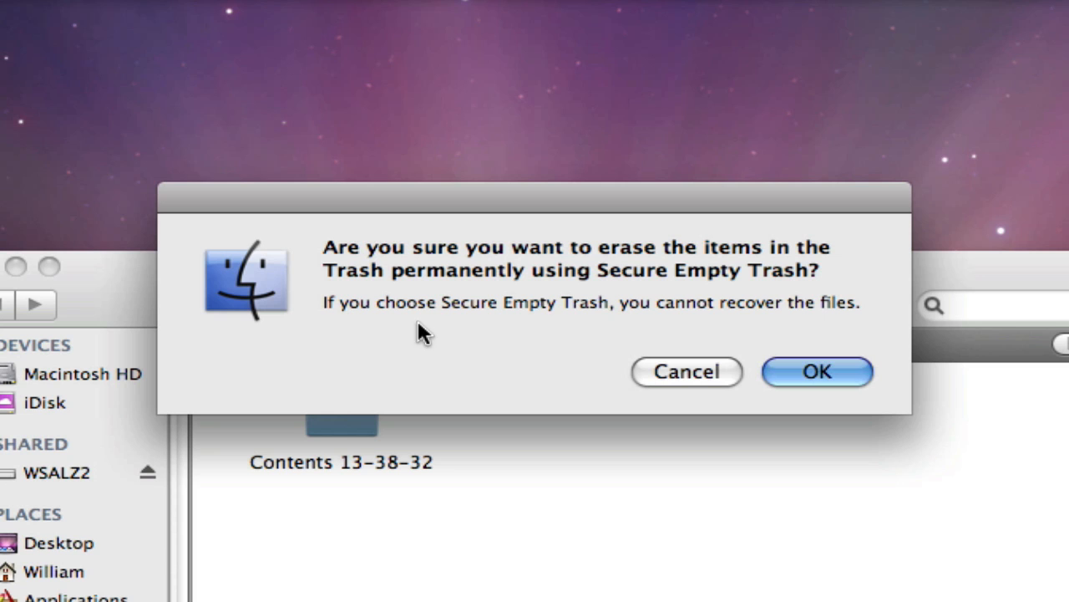
mouse_move(797, 372)
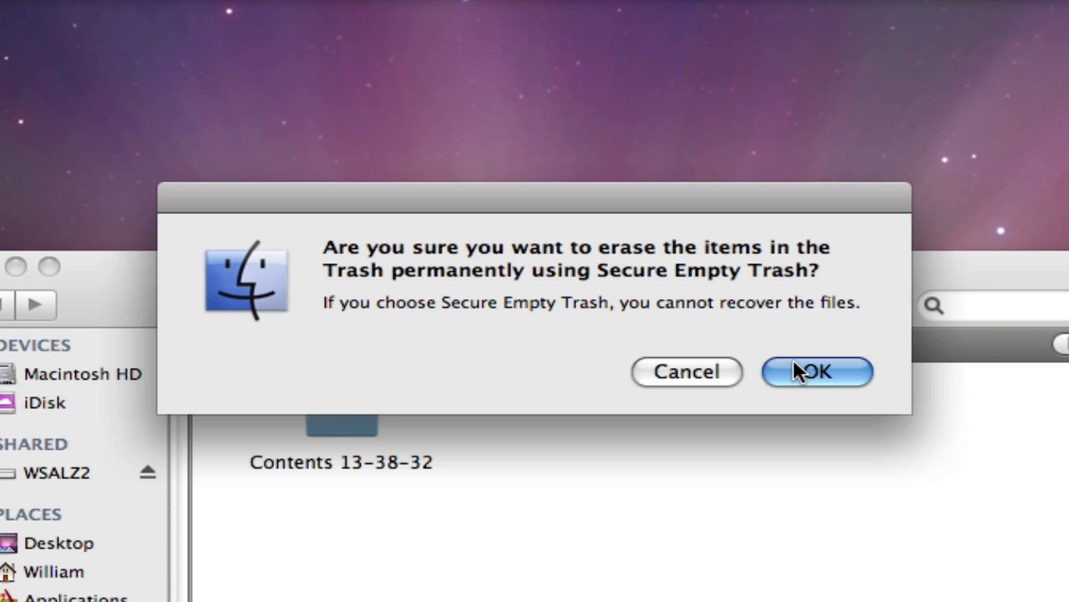
click(817, 371)
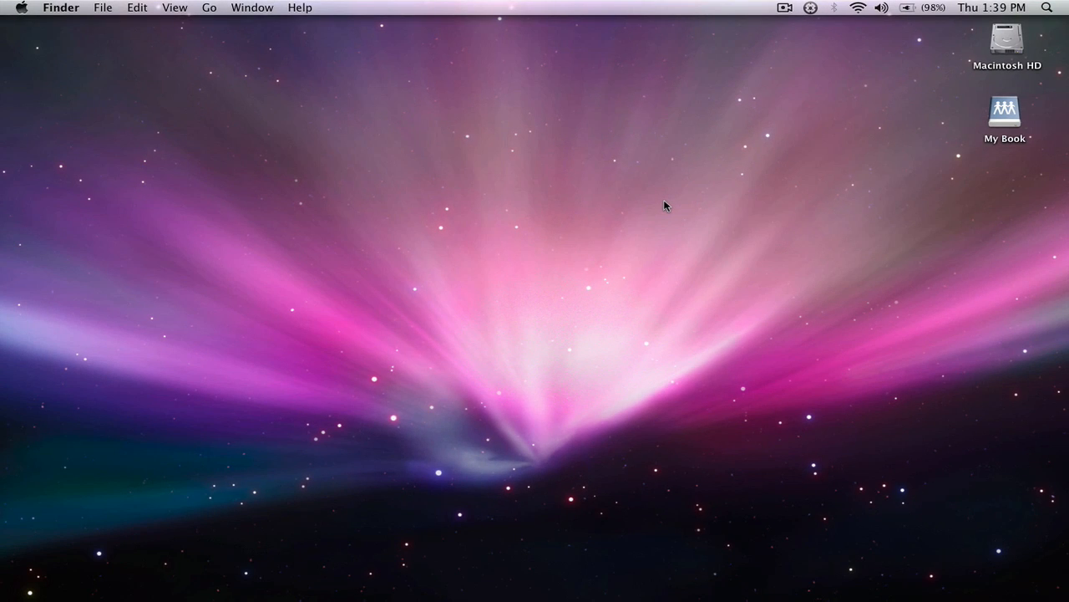